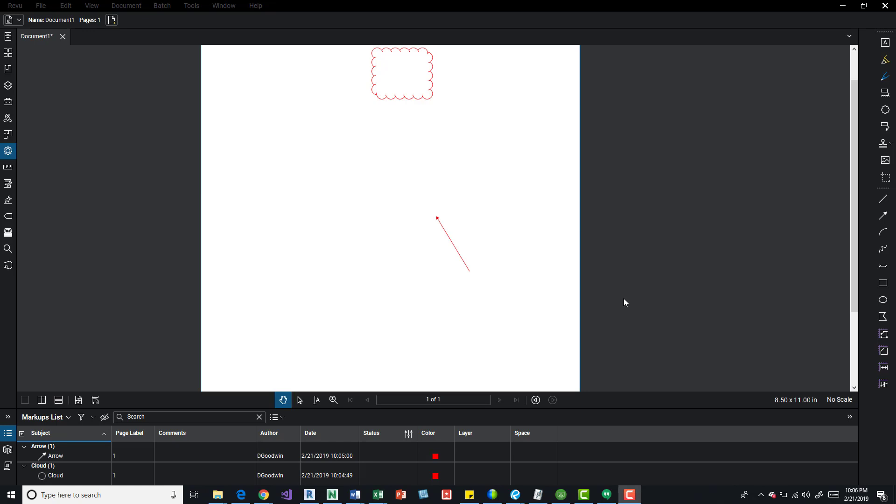
pyautogui.moveTo(761, 153)
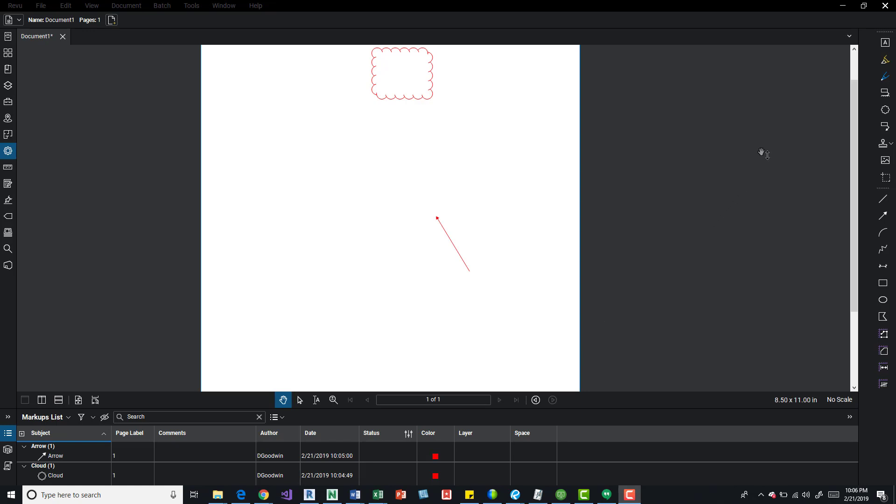
pyautogui.moveTo(504, 239)
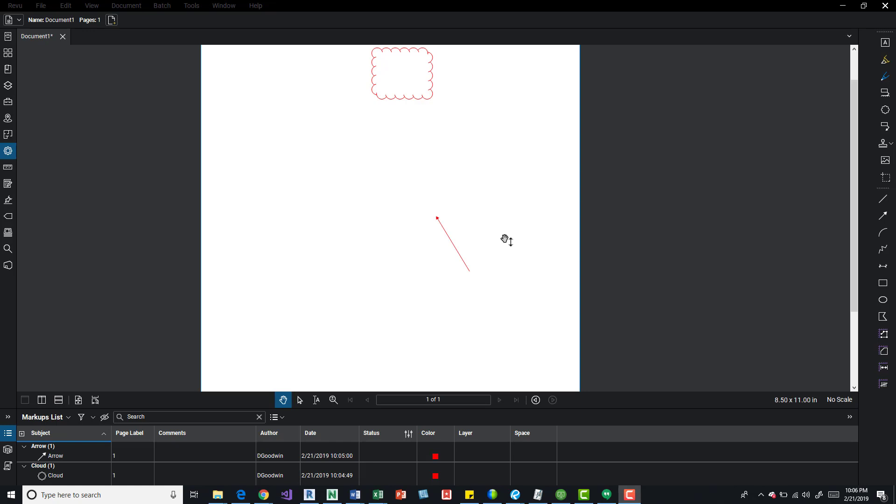
pyautogui.moveTo(505, 196)
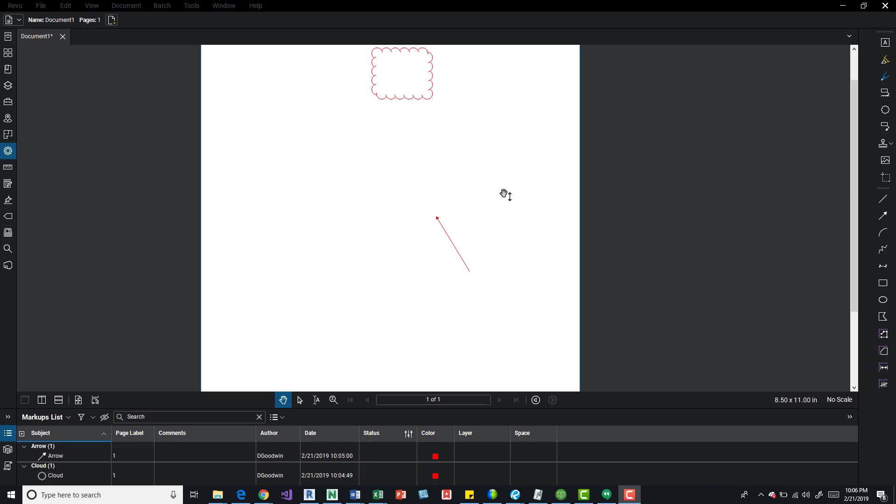
# - Open the Properties tab to show the cloud markup's full property list beside the page
pyautogui.moveTo(506, 195); pyautogui.dragTo(453, 265)
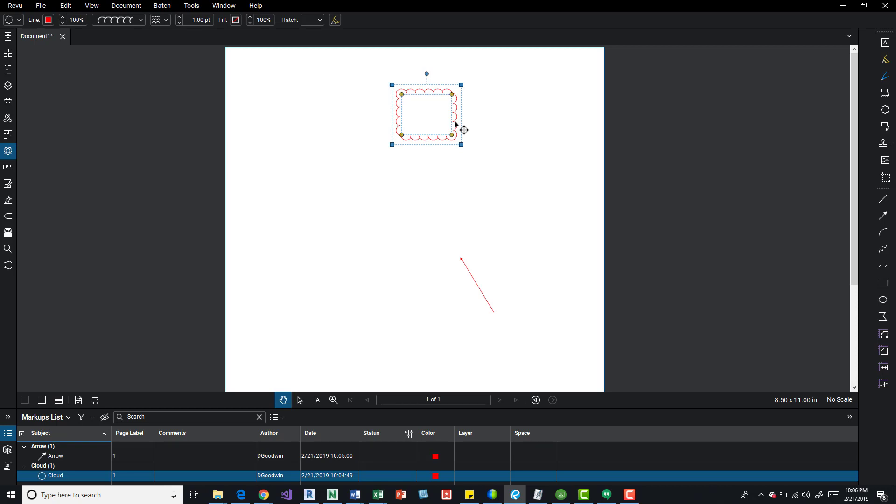
pyautogui.moveTo(249, 39)
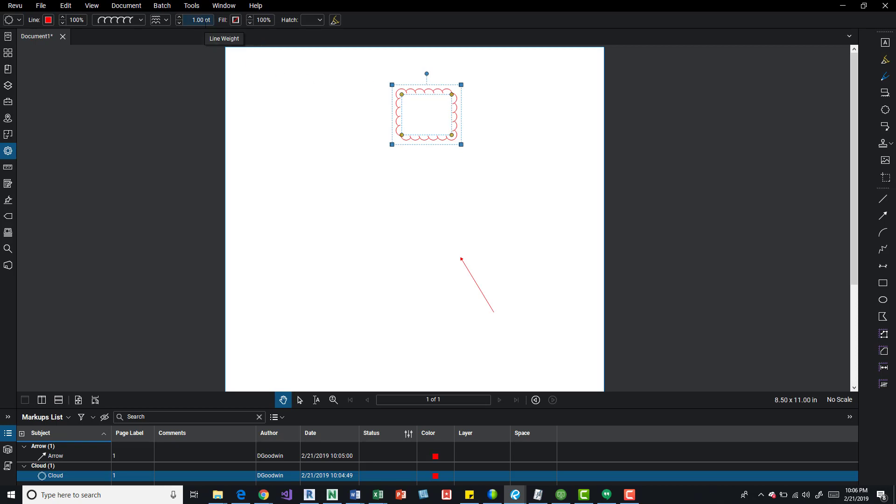
pyautogui.moveTo(253, 34)
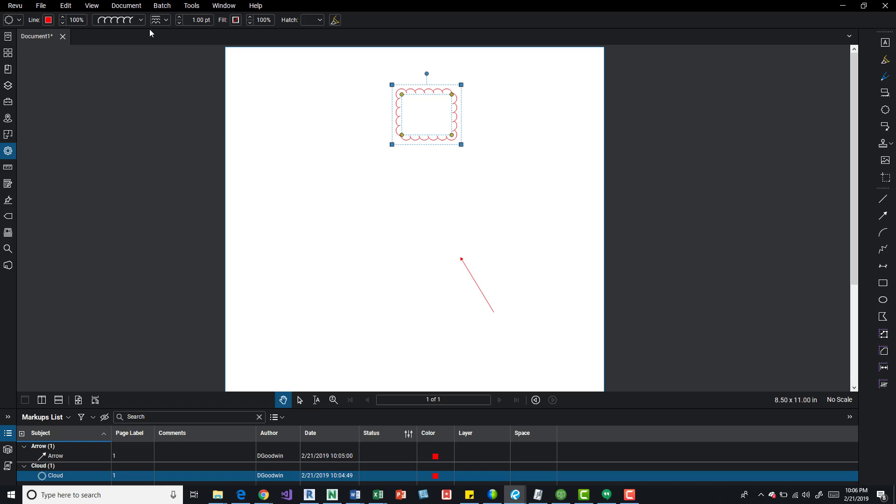
pyautogui.moveTo(264, 40)
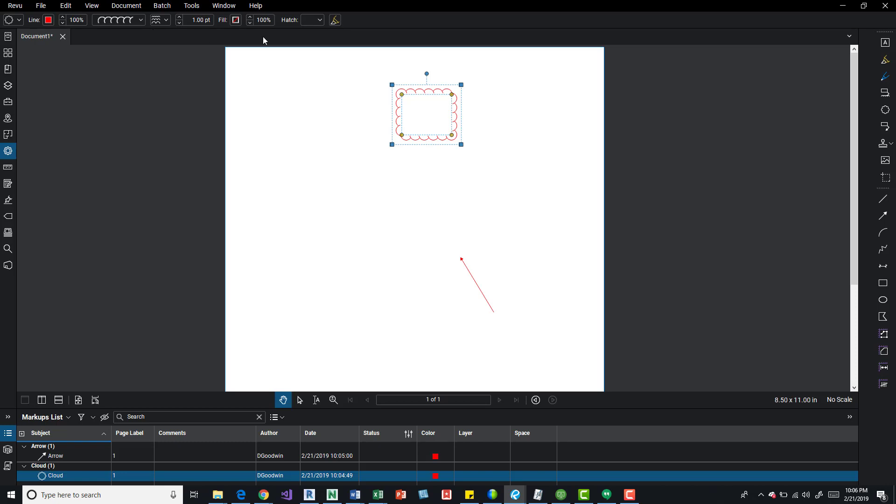
pyautogui.moveTo(234, 45)
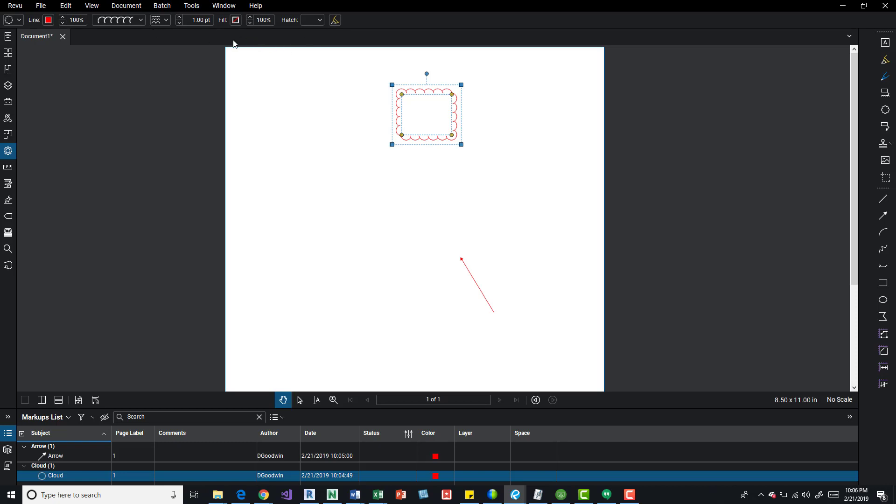
pyautogui.moveTo(194, 57)
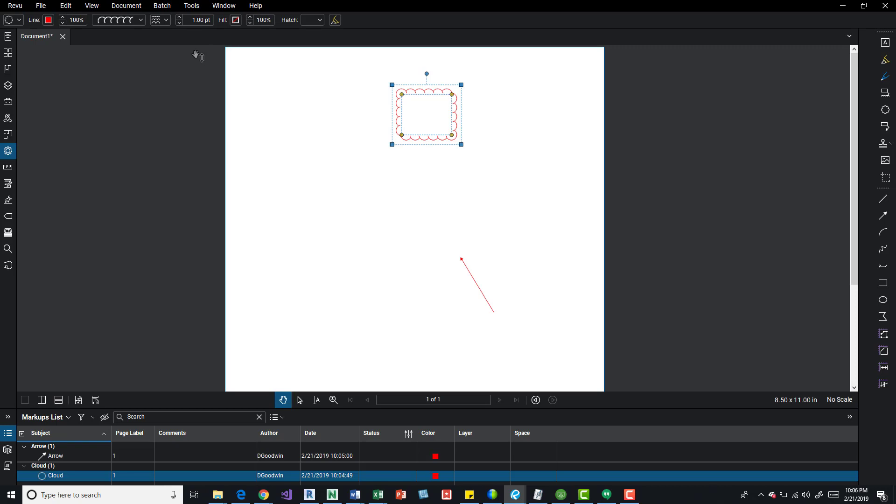
pyautogui.moveTo(135, 88)
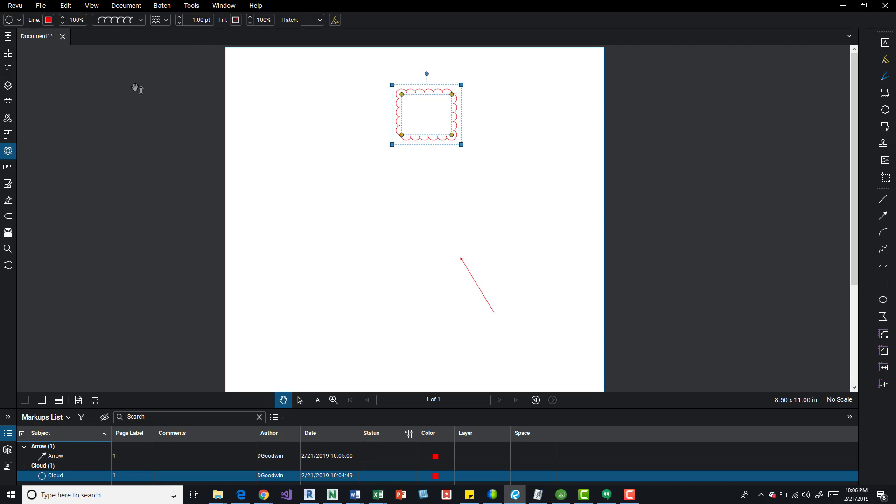
pyautogui.moveTo(8, 151)
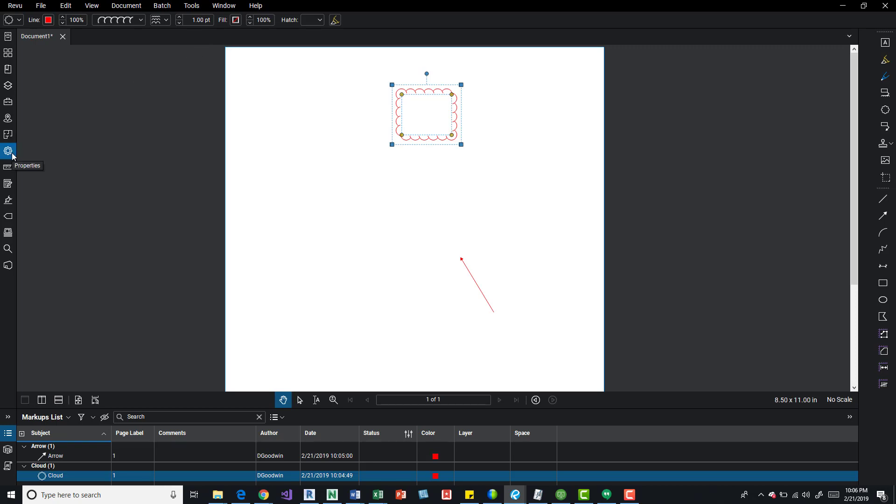
pyautogui.click(8, 150)
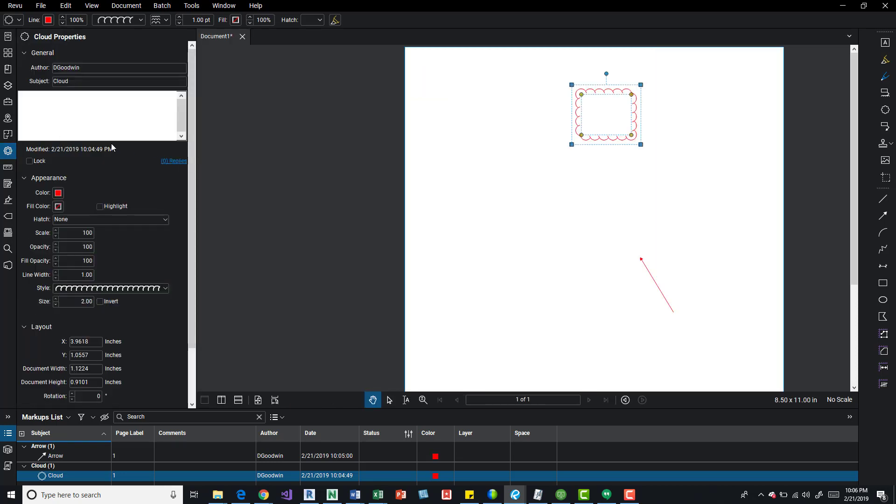
pyautogui.moveTo(138, 151)
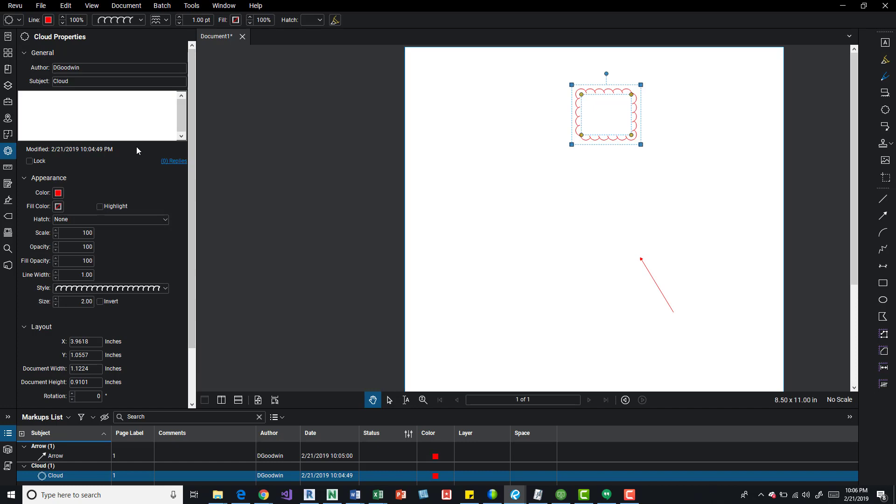
pyautogui.click(110, 219)
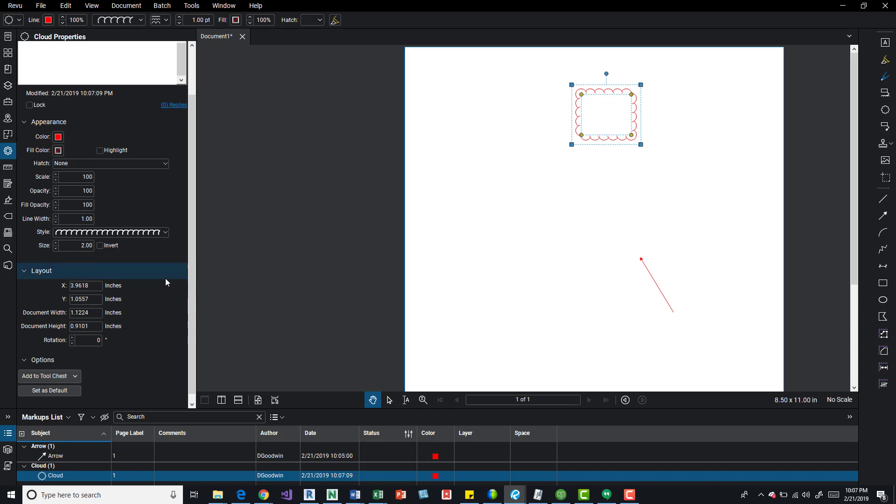
pyautogui.moveTo(202, 251)
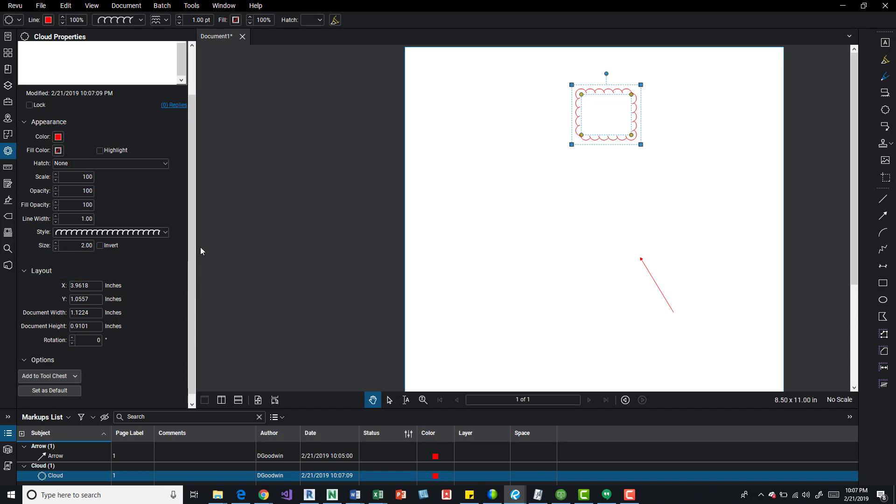
pyautogui.moveTo(482, 133)
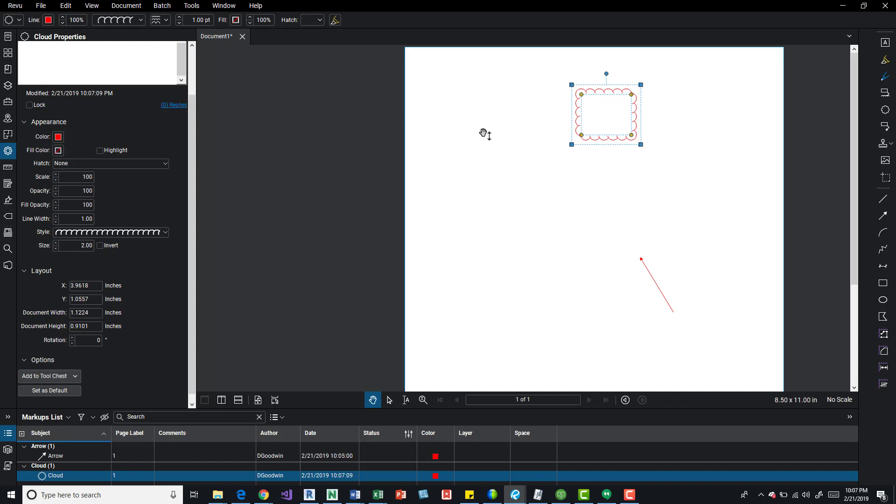
pyautogui.moveTo(696, 459)
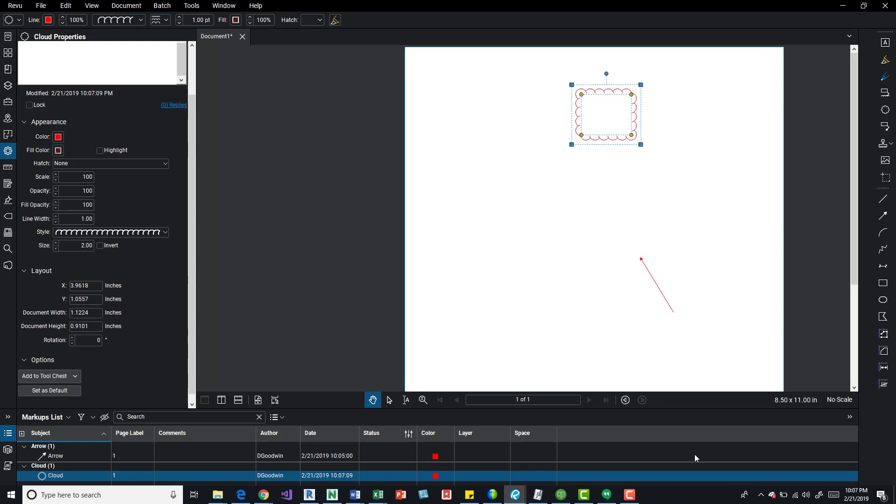